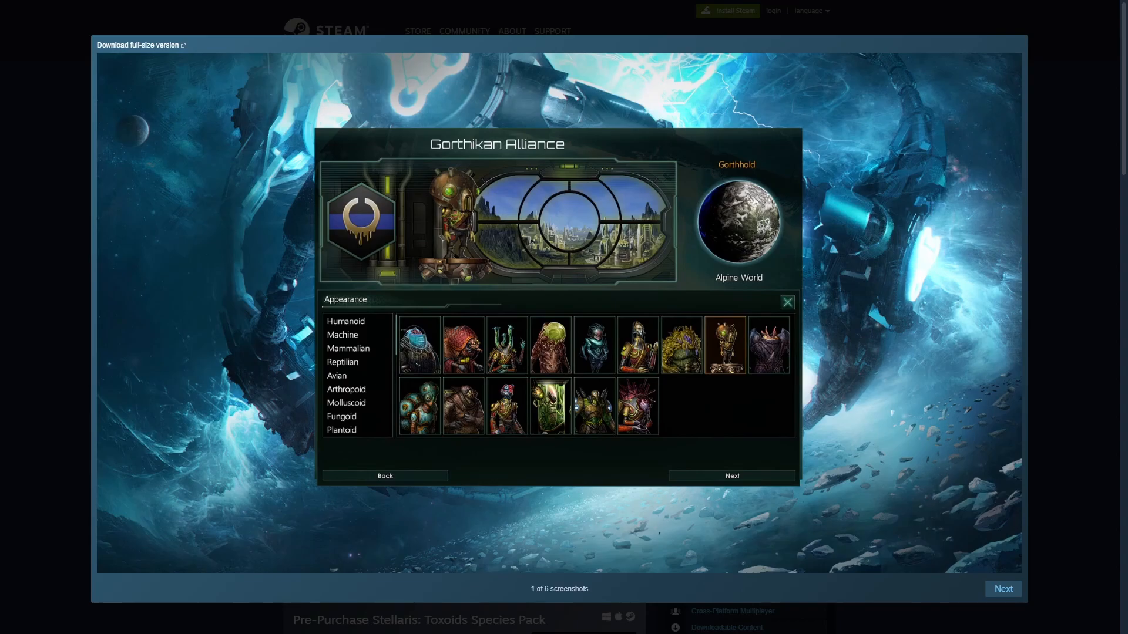
# Step: Browse all six Toxoids Species Pack screenshots enlarged, stepping forward and back through the gallery
pyautogui.click(1003, 588)
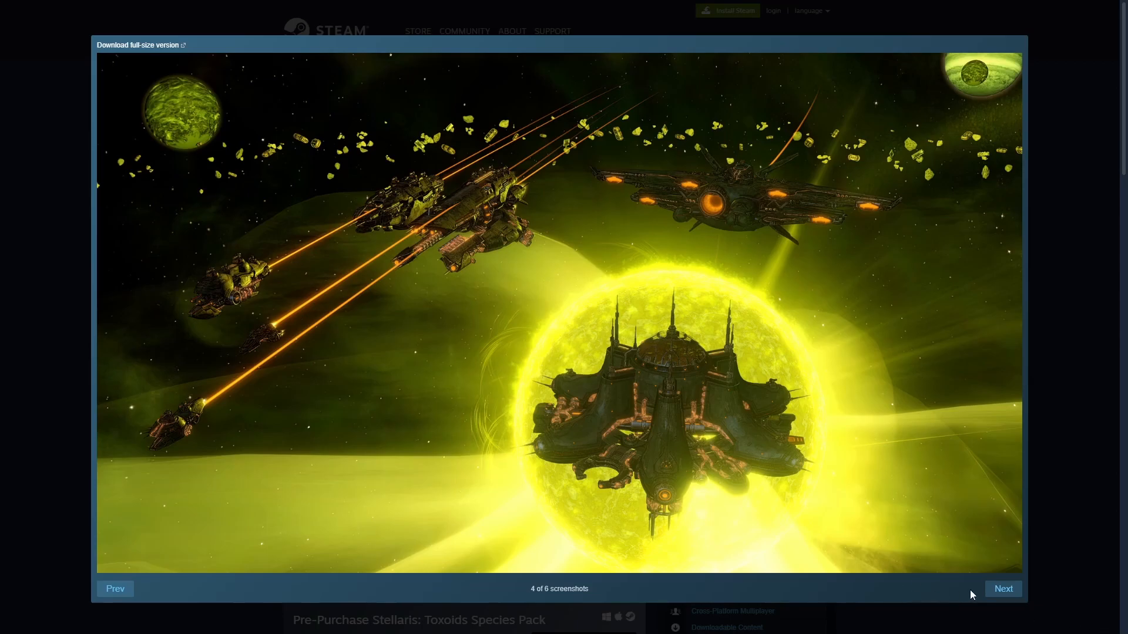
pyautogui.click(1003, 589)
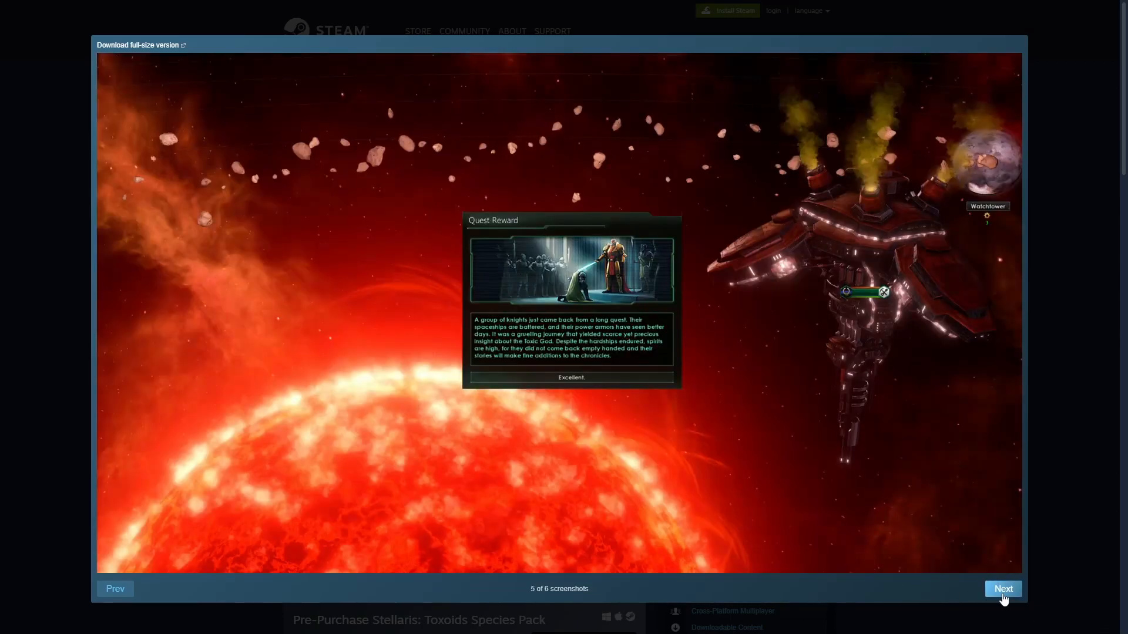
pyautogui.click(1003, 588)
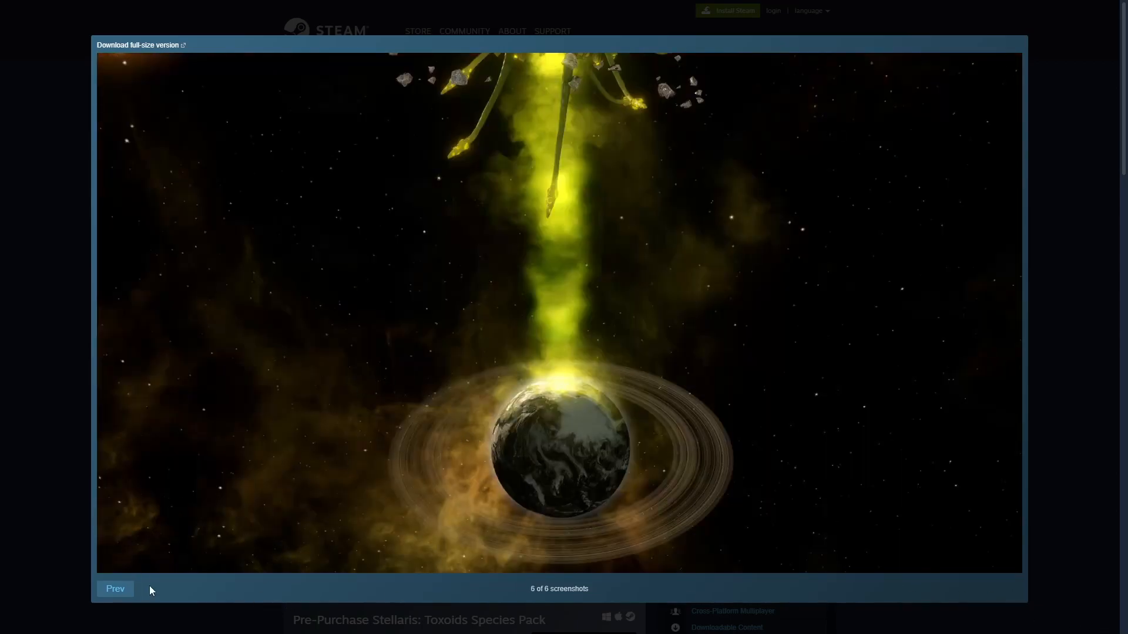
pyautogui.click(114, 589)
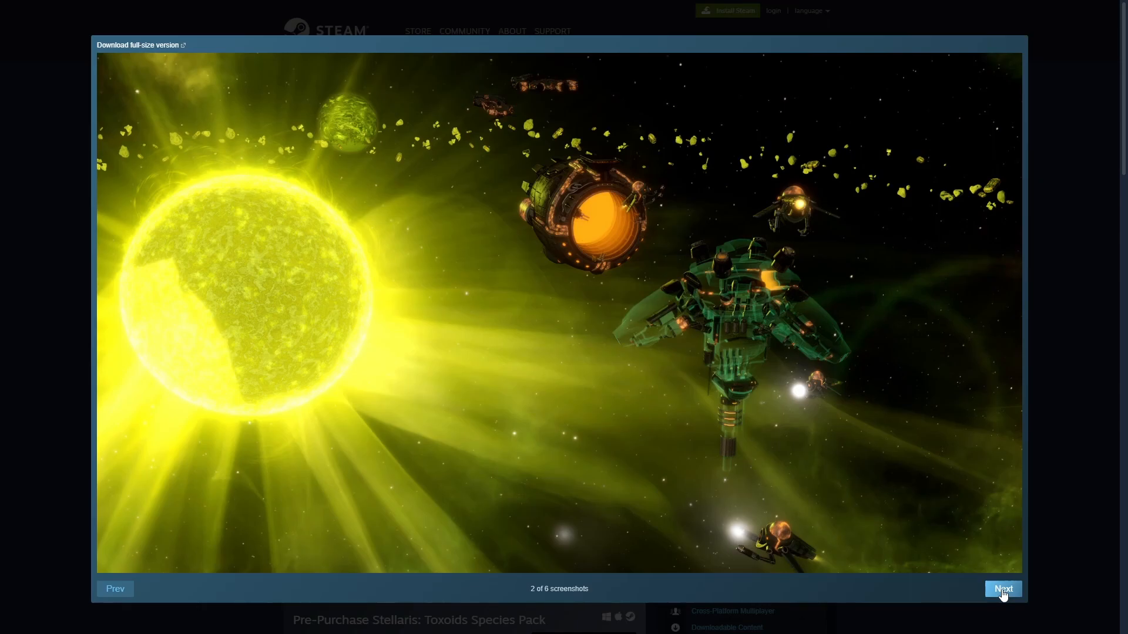
pyautogui.click(1002, 589)
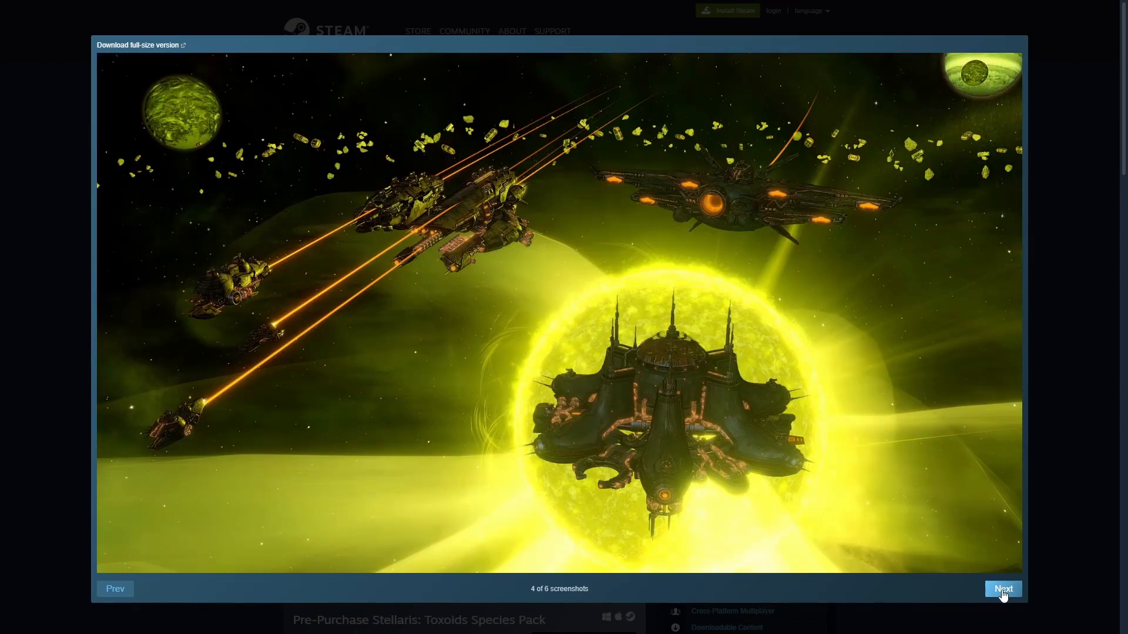
pyautogui.click(1002, 588)
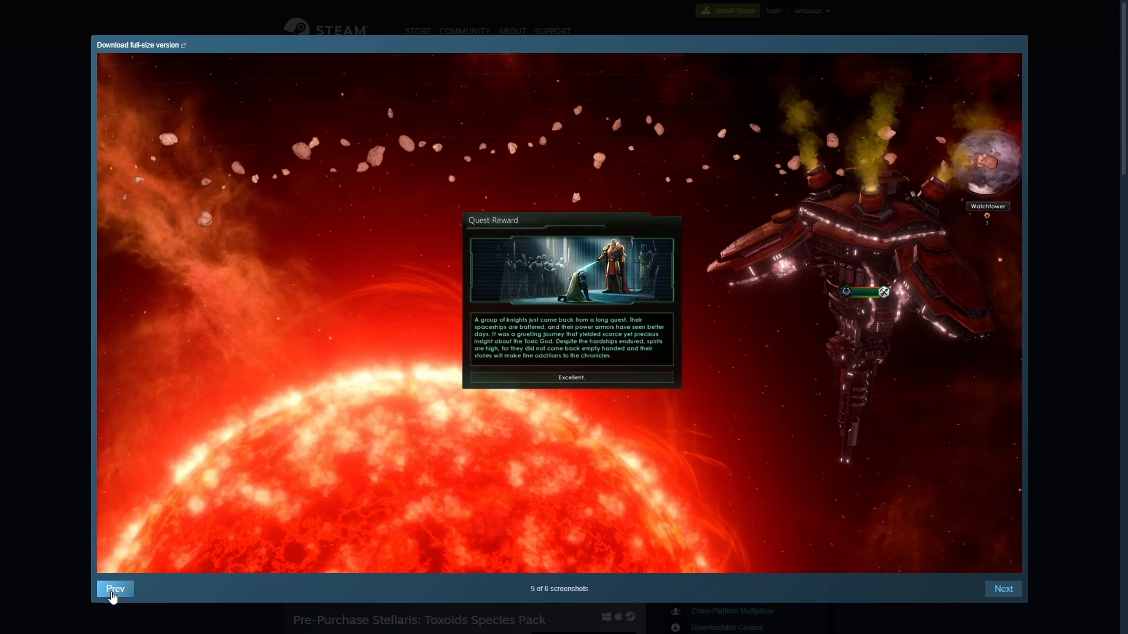
pyautogui.click(114, 589)
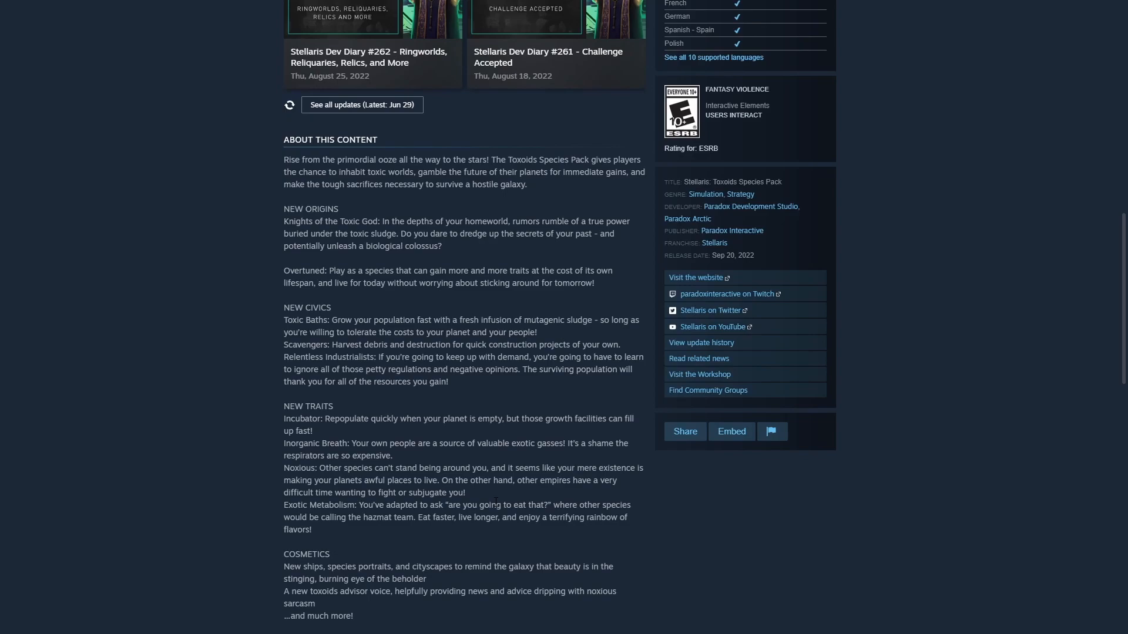
pyautogui.moveTo(499, 494)
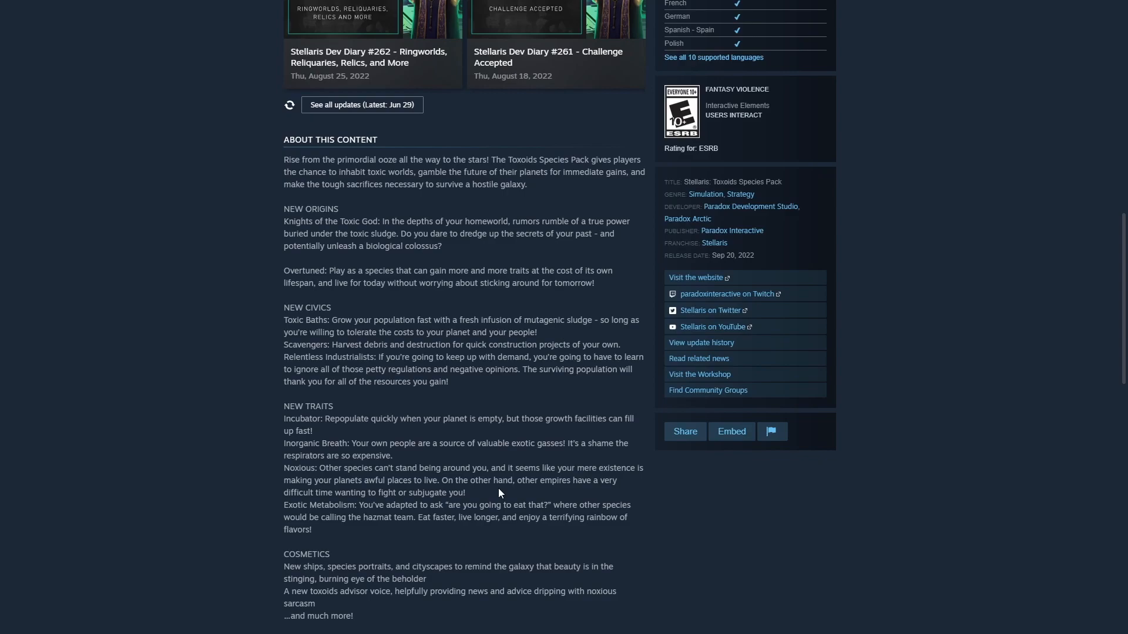
# Step: Read through the full About This Content description of the pack down to System Requirements
pyautogui.scroll(3)
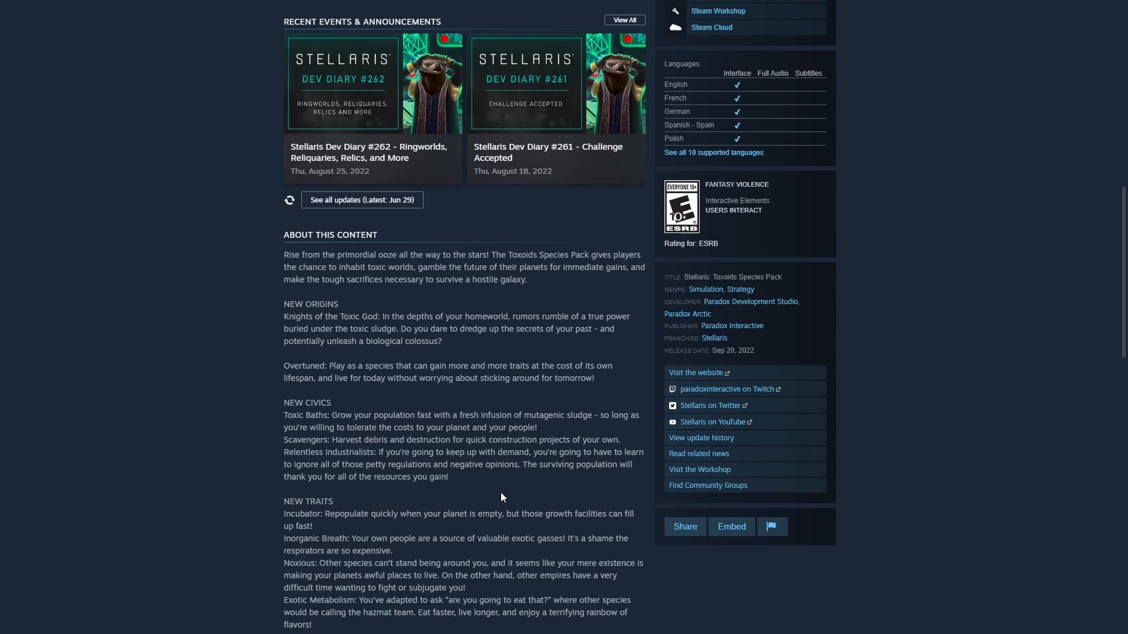
pyautogui.scroll(-3)
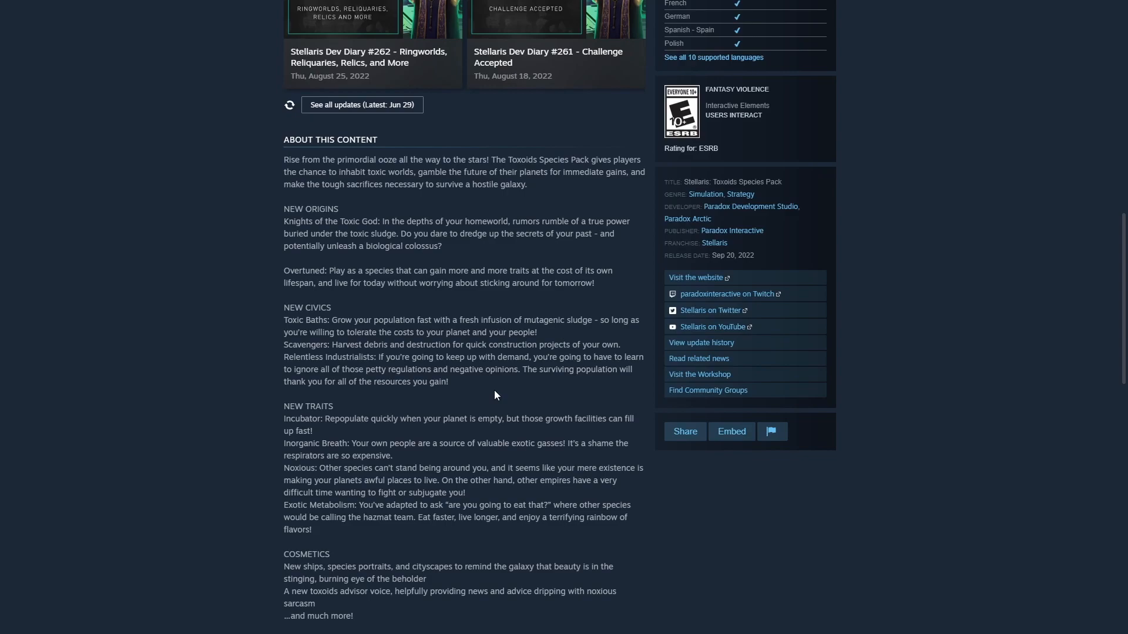
pyautogui.moveTo(498, 393)
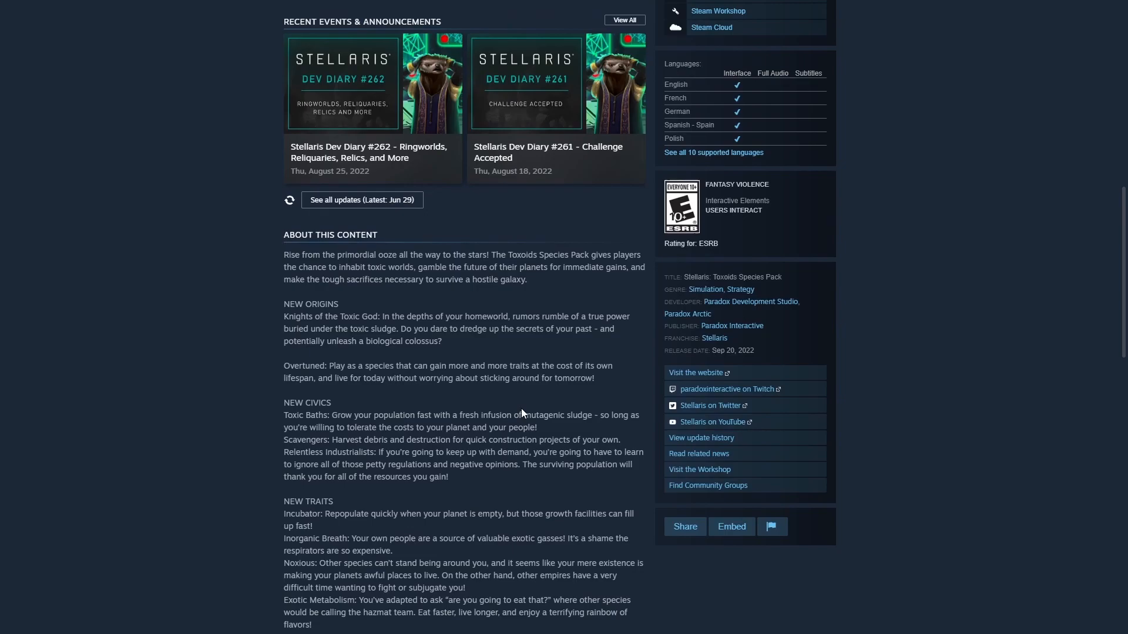
pyautogui.moveTo(543, 494)
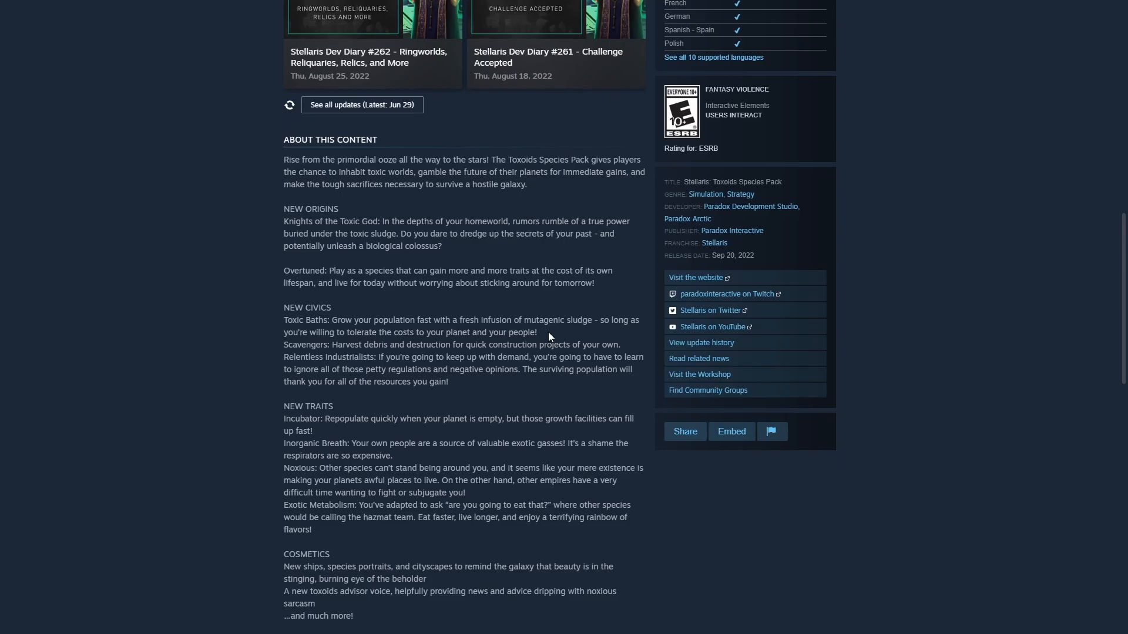
pyautogui.scroll(-3)
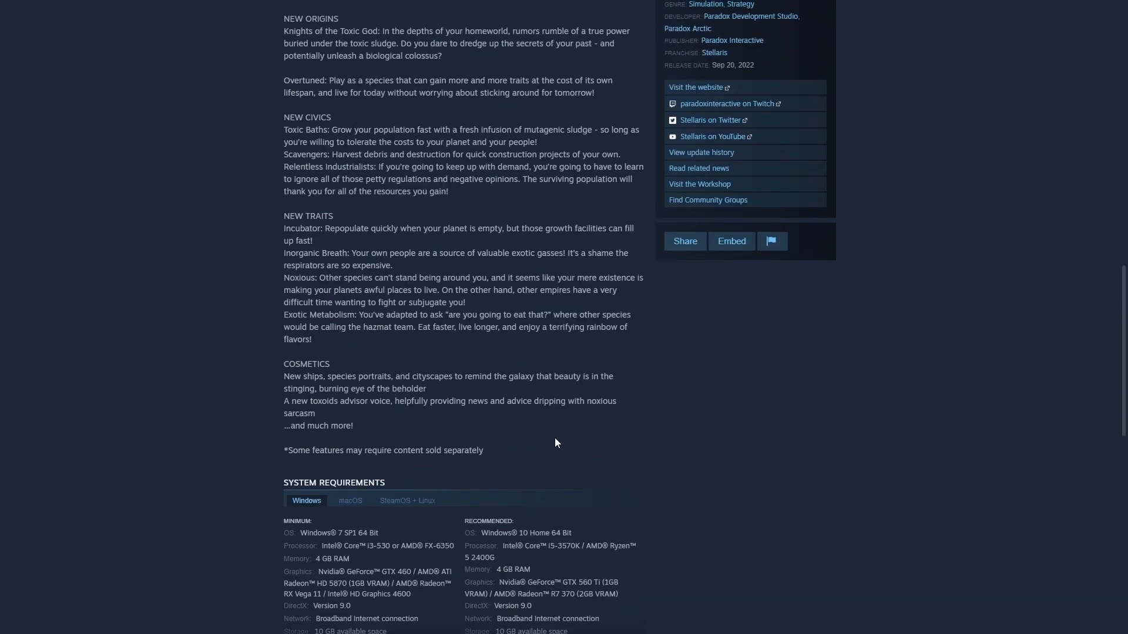
pyautogui.scroll(3)
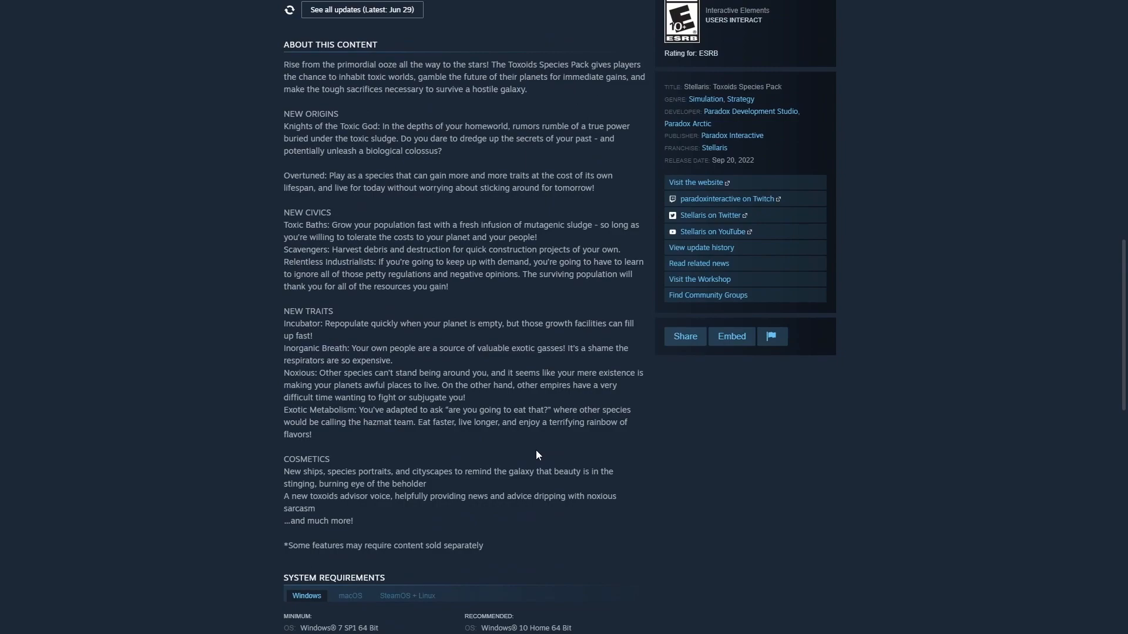
pyautogui.moveTo(528, 463)
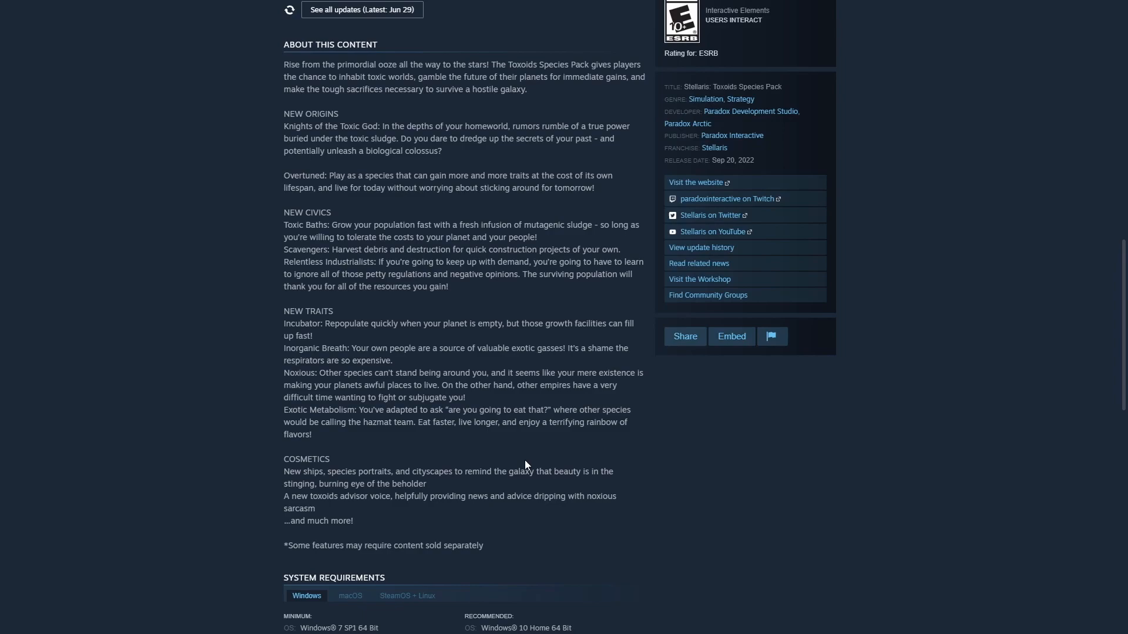
pyautogui.scroll(3)
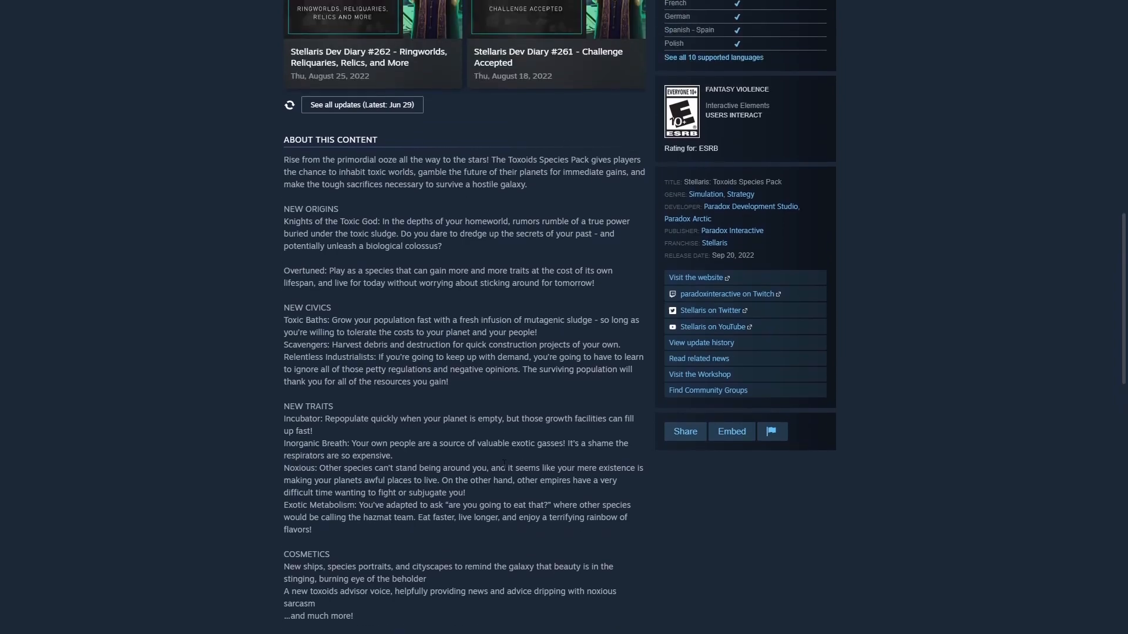
pyautogui.moveTo(480, 466)
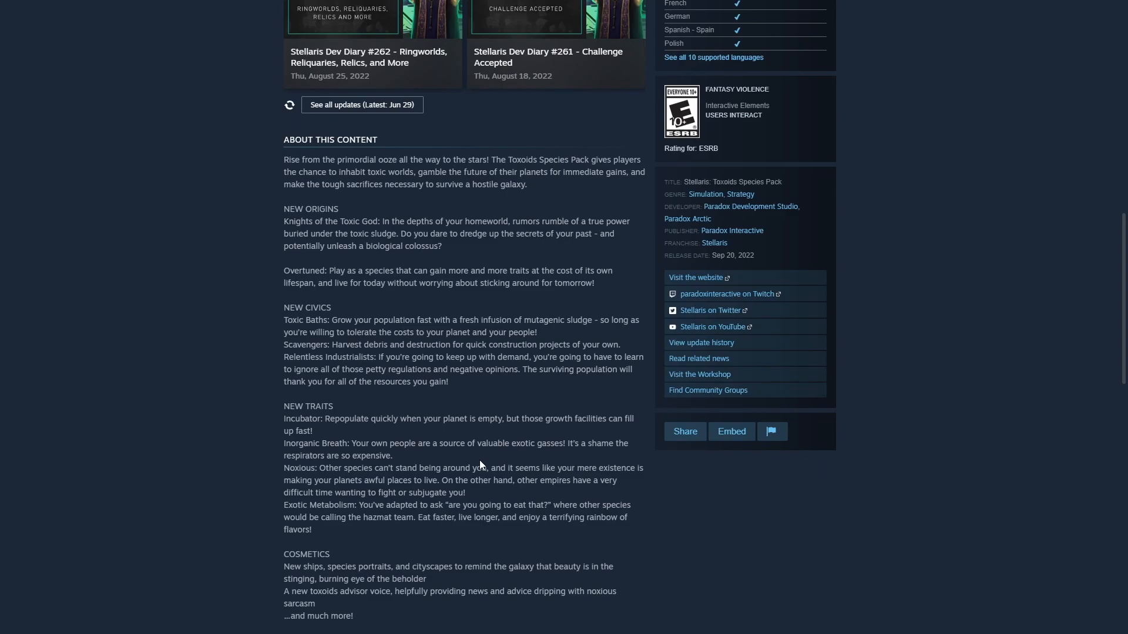
pyautogui.moveTo(454, 392)
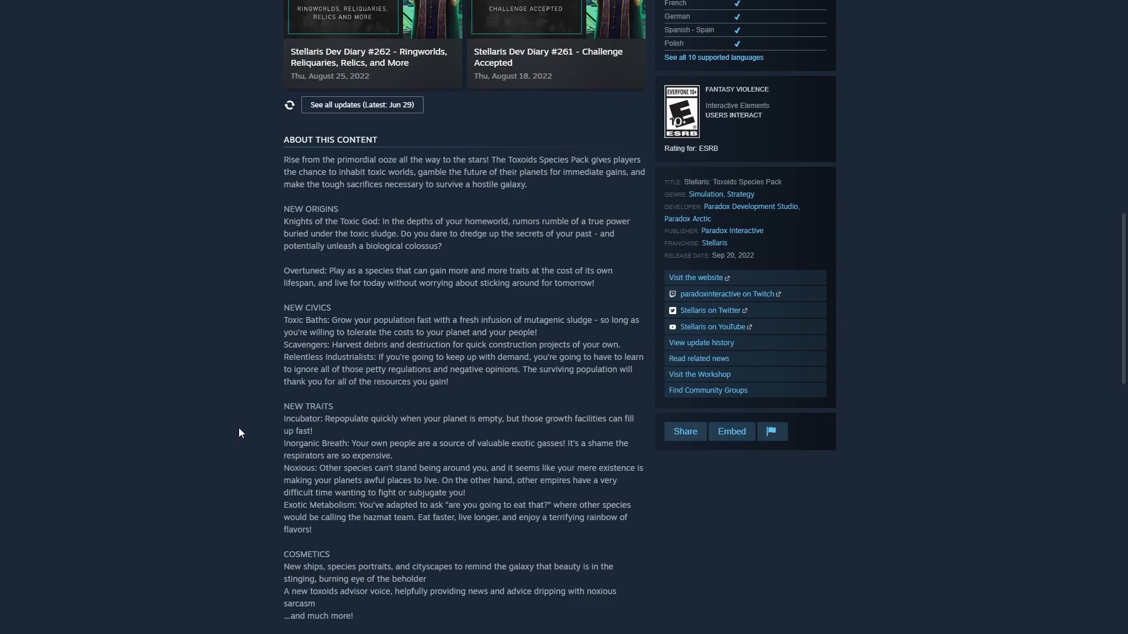
pyautogui.scroll(-3)
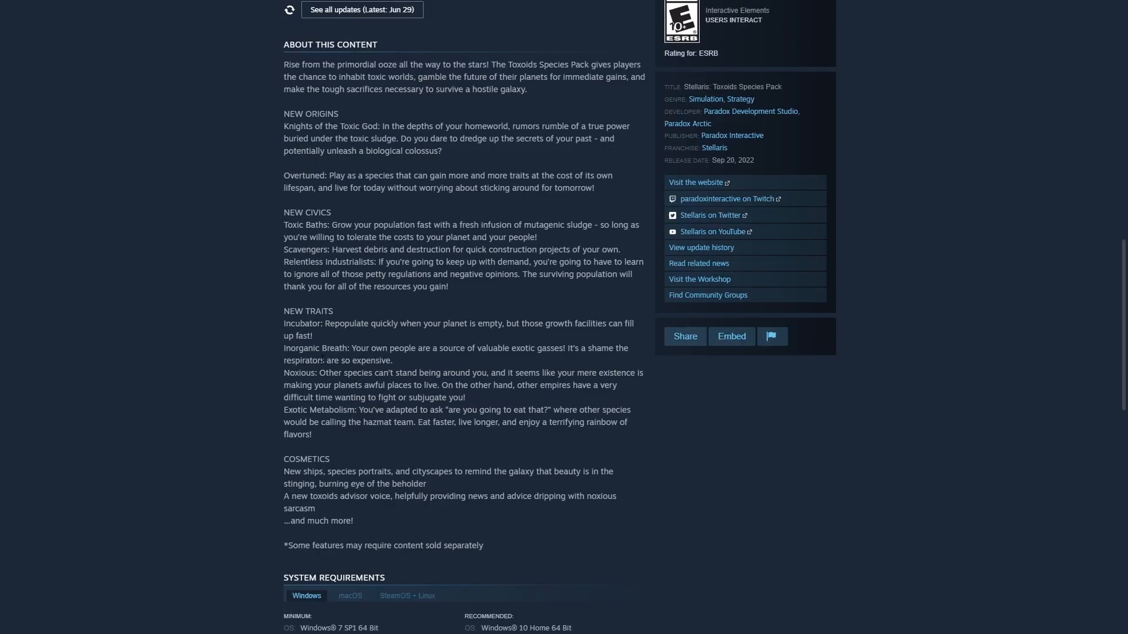
pyautogui.moveTo(333, 338)
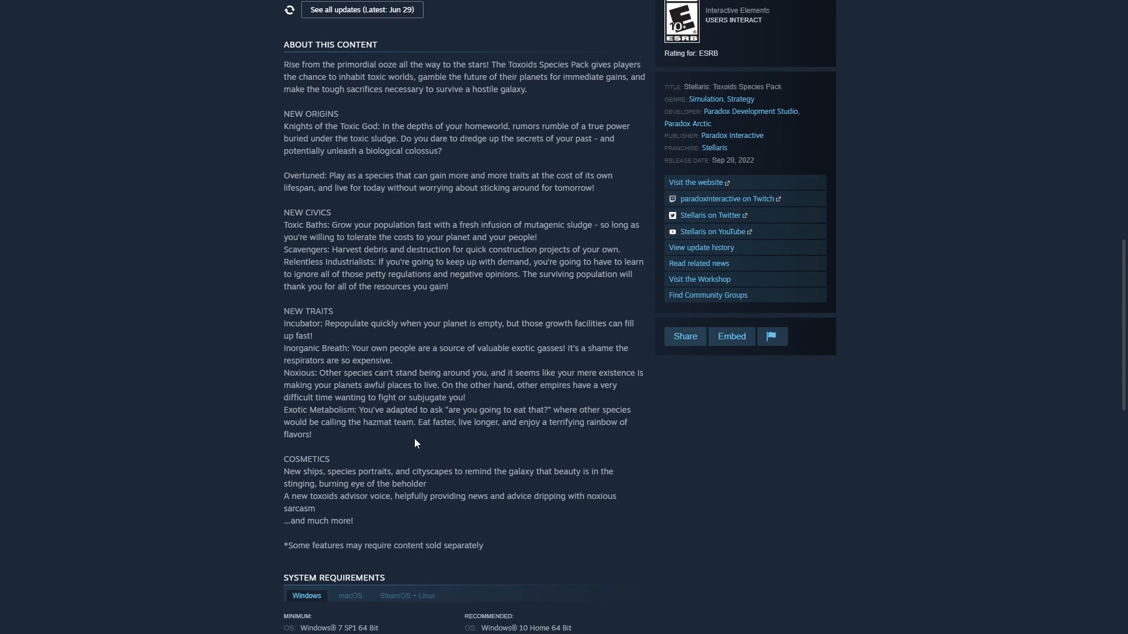
pyautogui.moveTo(414, 444)
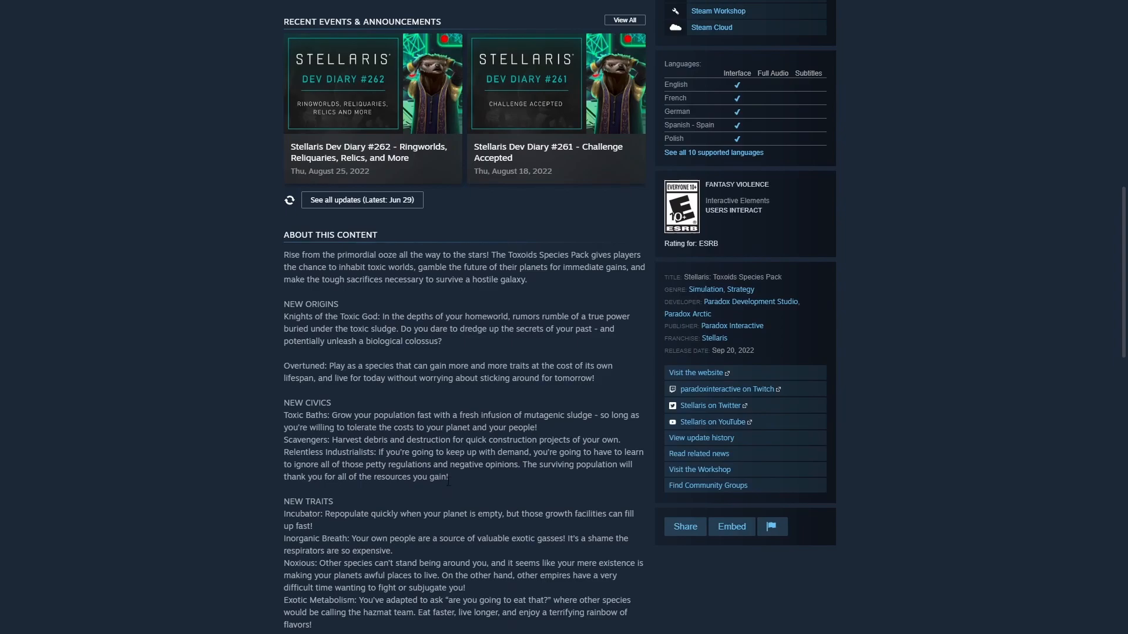
pyautogui.scroll(-3)
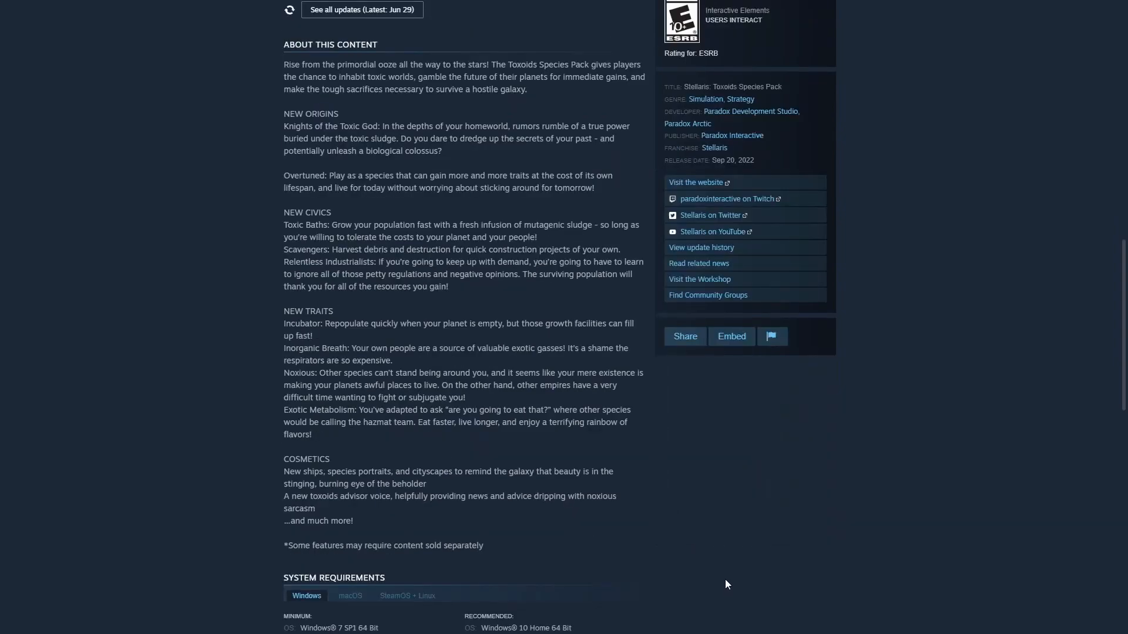
pyautogui.scroll(3)
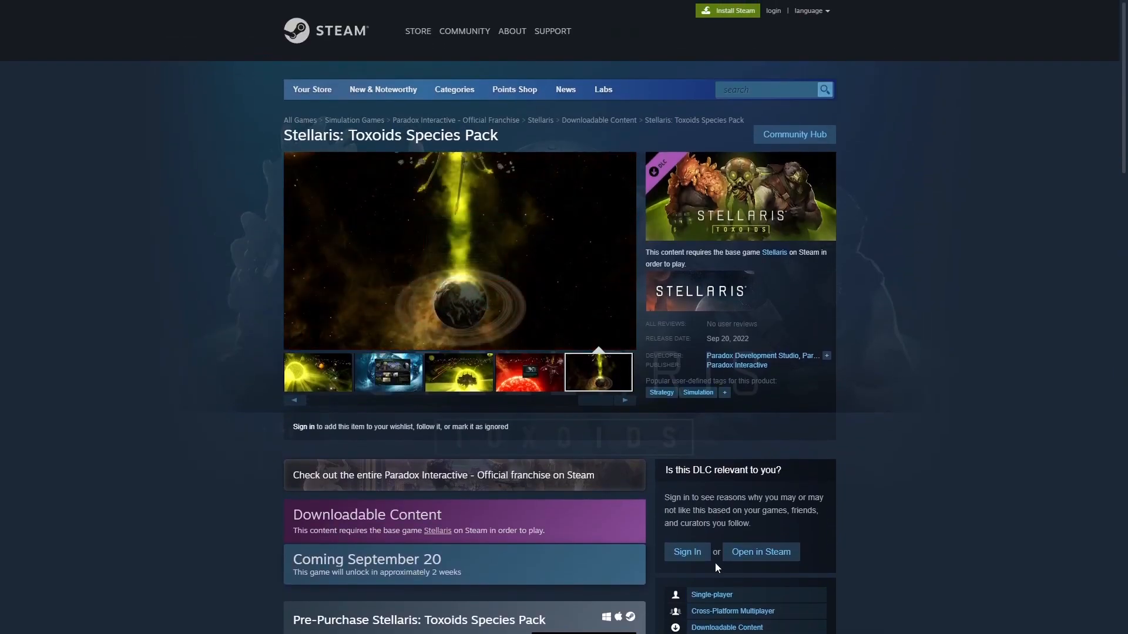
pyautogui.scroll(-3)
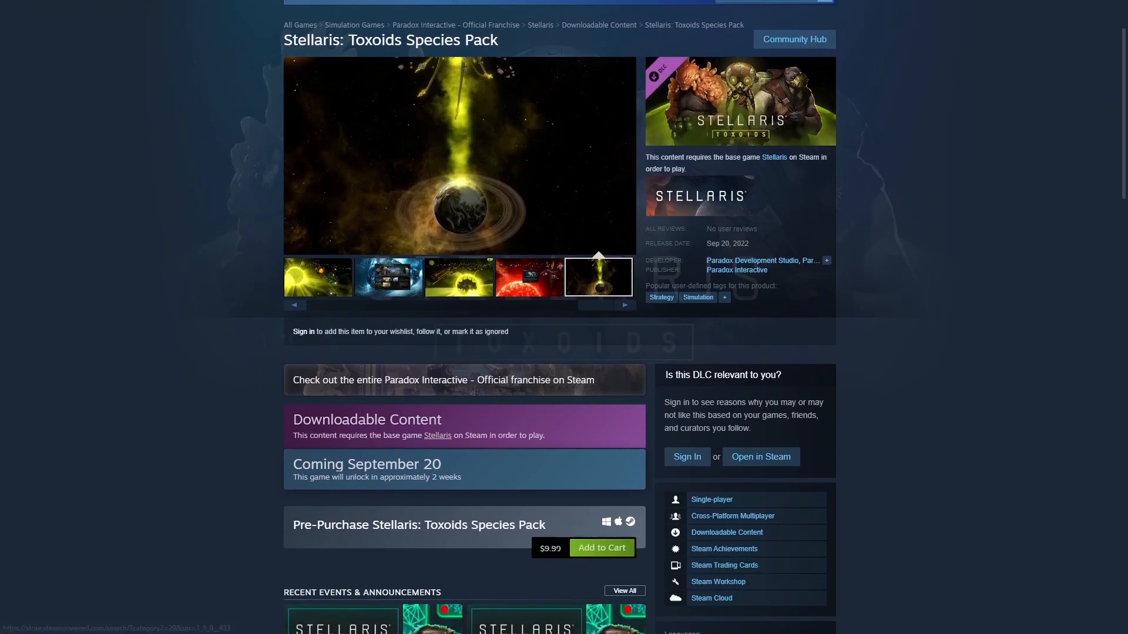
pyautogui.scroll(-3)
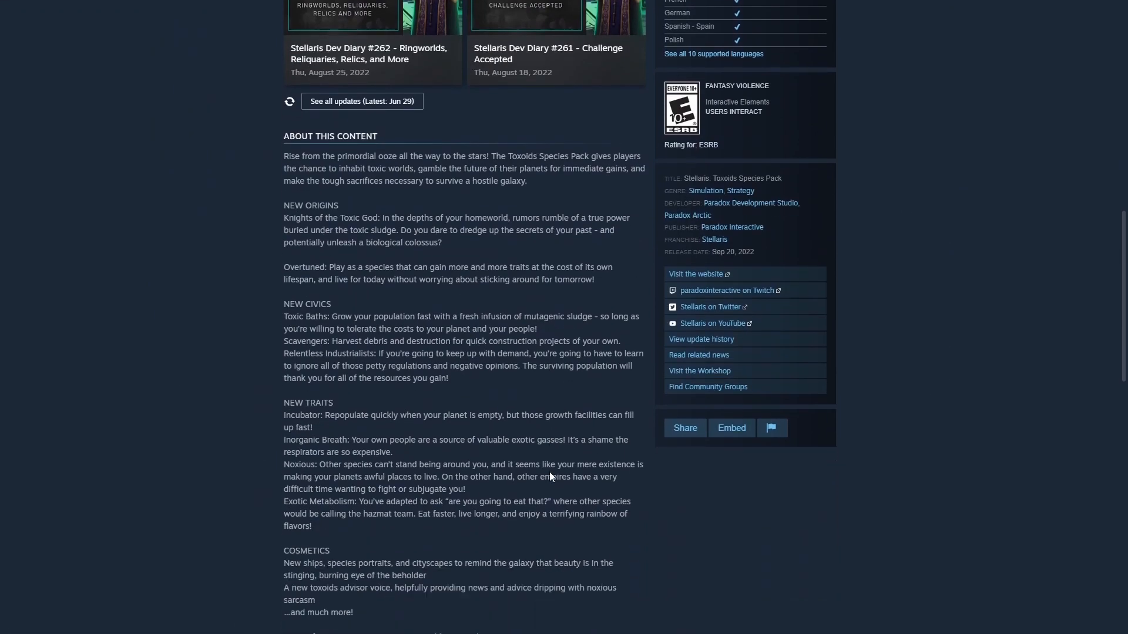
# Step: Bring the System Requirements section with minimum and recommended Windows specs into view
pyautogui.scroll(-3)
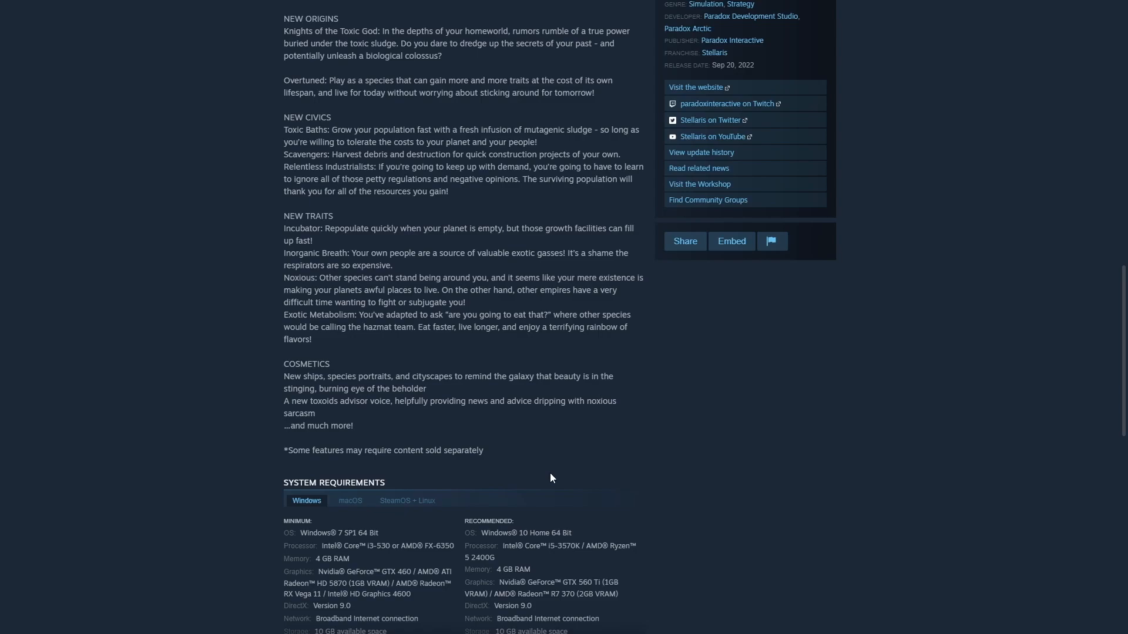
pyautogui.moveTo(552, 480)
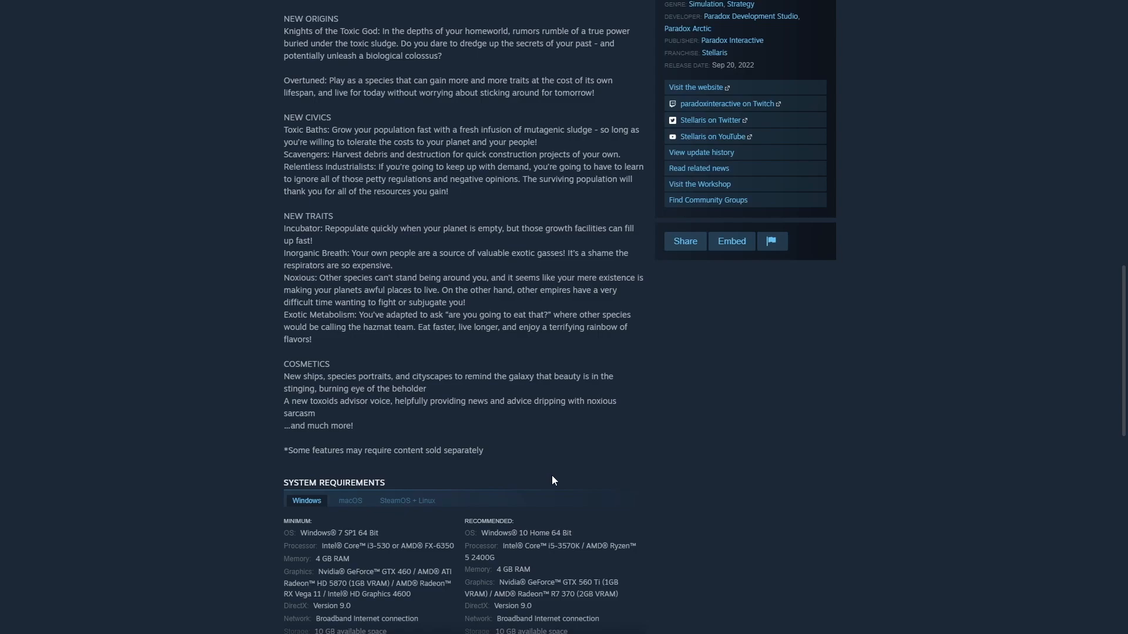
pyautogui.moveTo(549, 485)
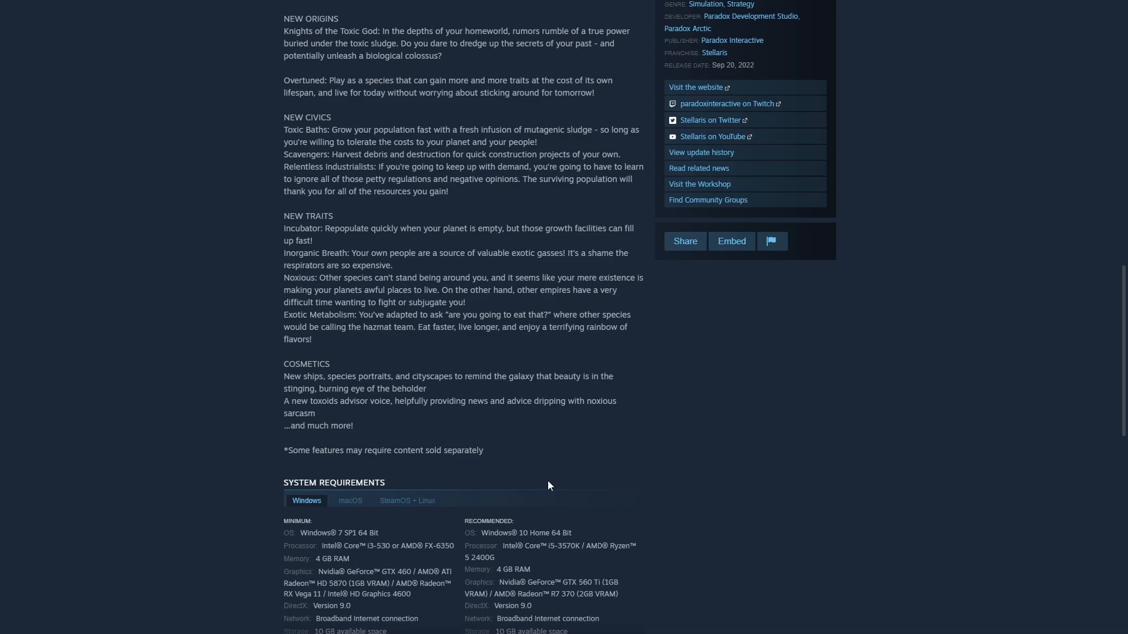